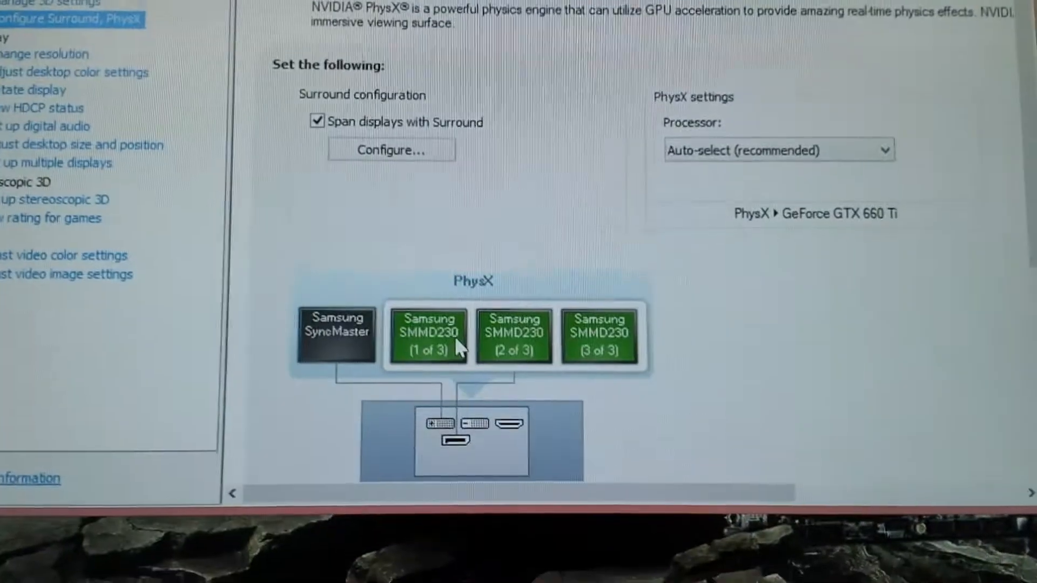
Step: Bring up the Windows Screen Resolution settings to see how the spanned displays appear
scroll(down, 3)
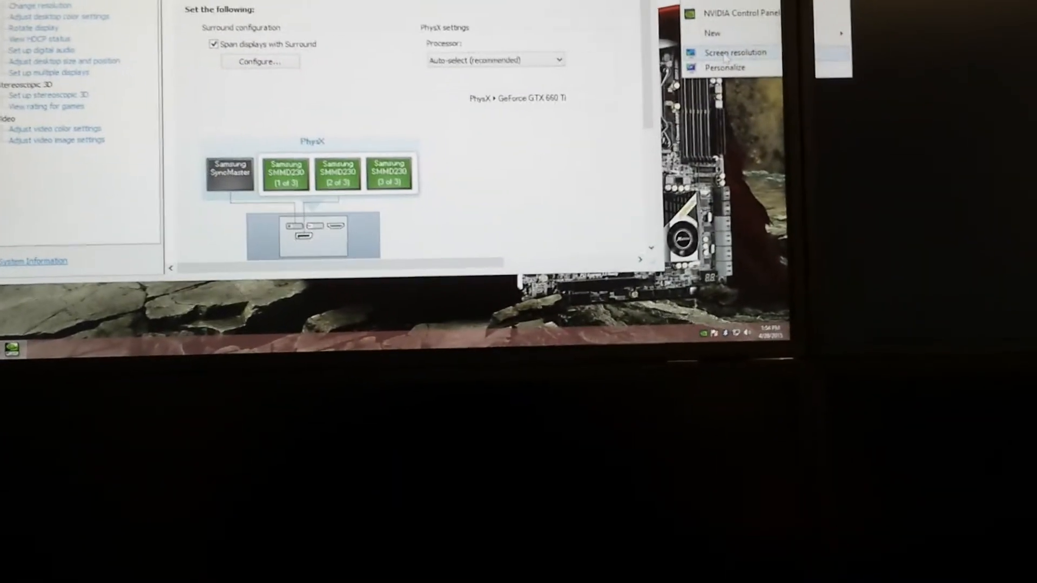
click(736, 52)
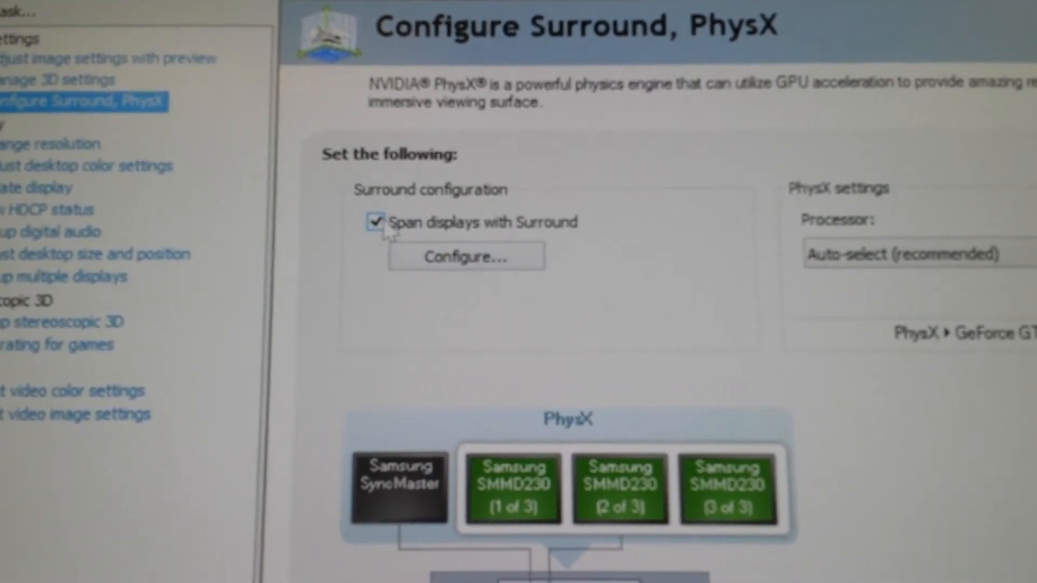
scroll(down, 3)
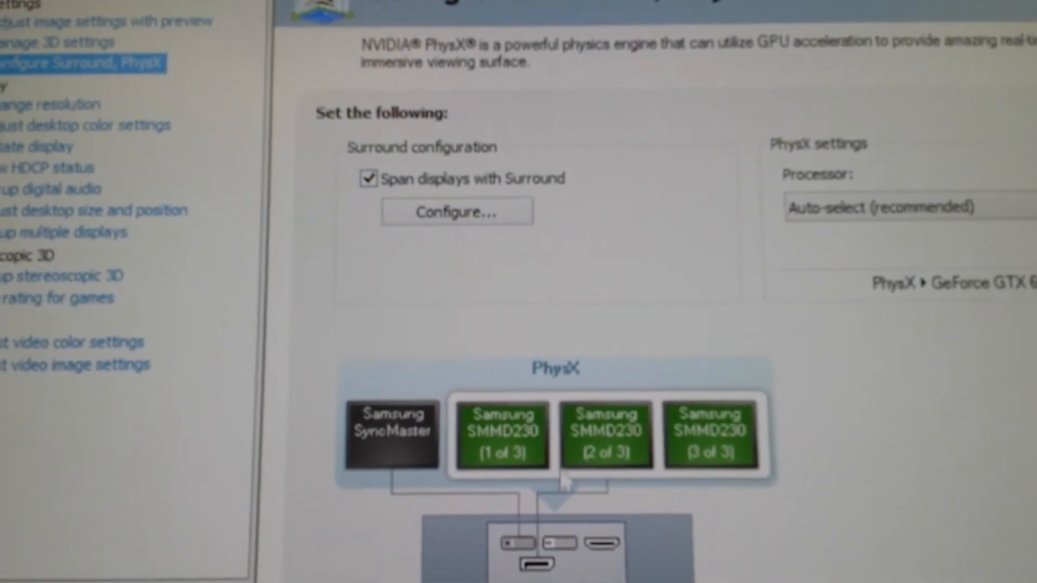